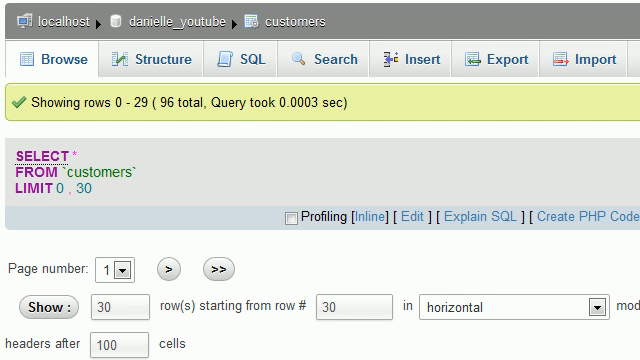
- Scroll the customers table page while starting a new SQL query
scroll("down", 3)
type("SE")
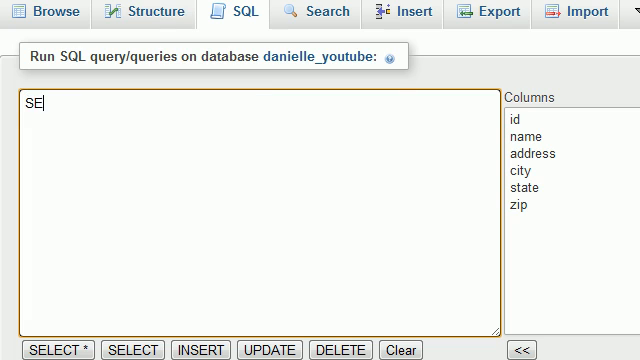
- Type 'SELECT name, zip FROM customers' into the SQL box, removing the stray comma
type("LECT")
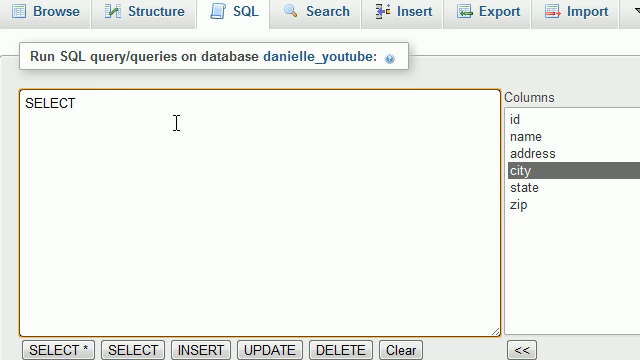
type("name")
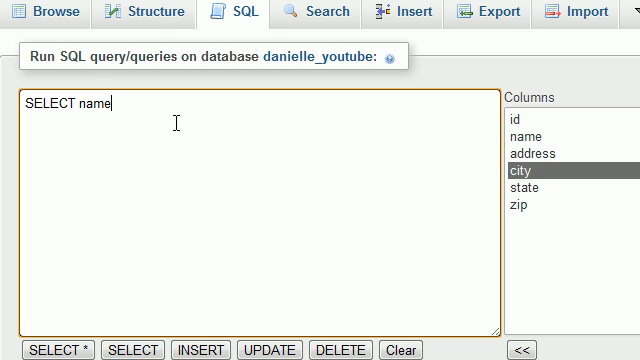
type(",")
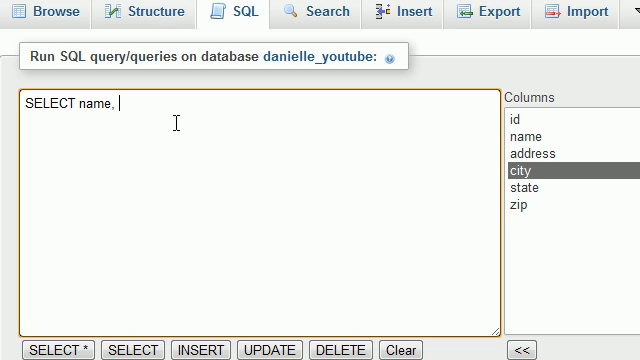
type("z")
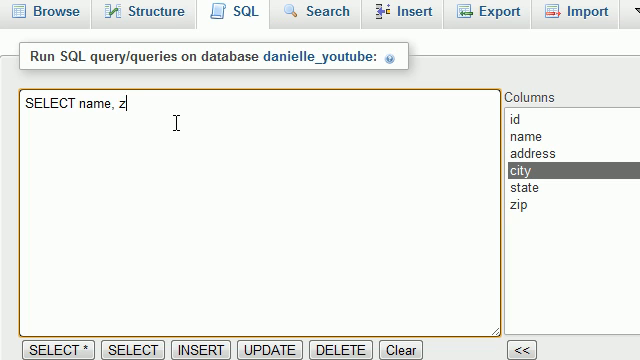
type("ip FROM")
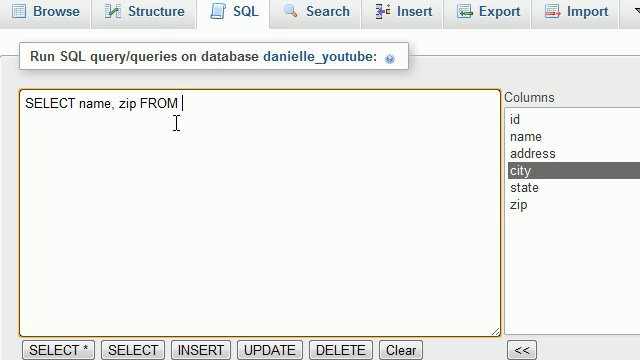
type("customers")
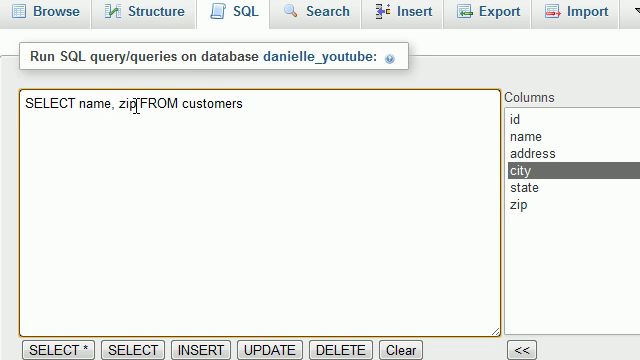
type(",")
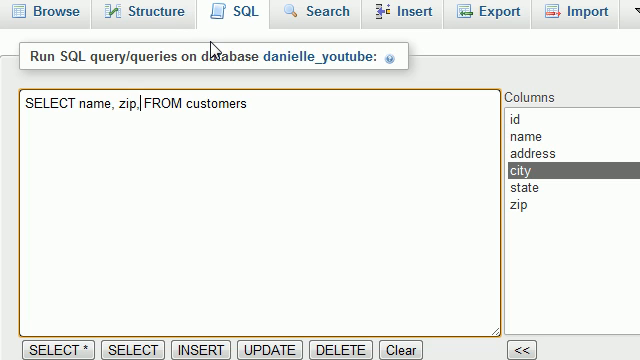
key("Backspace")
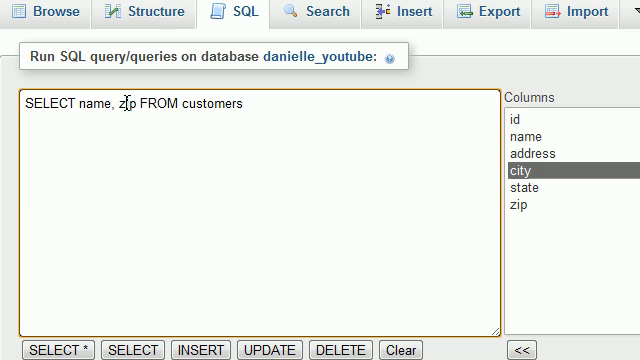
double_click(125, 104)
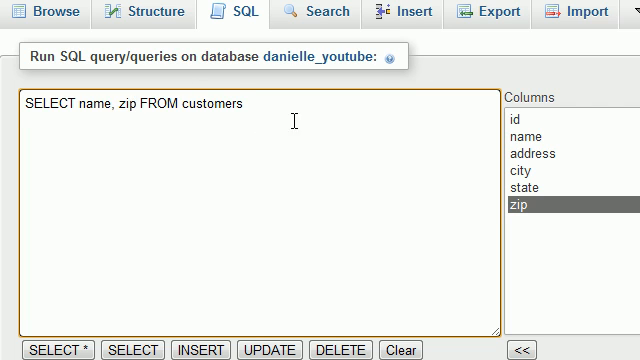
- Run the name-and-zip query, review its 96 rows, and return to Browse
triple_click(130, 103)
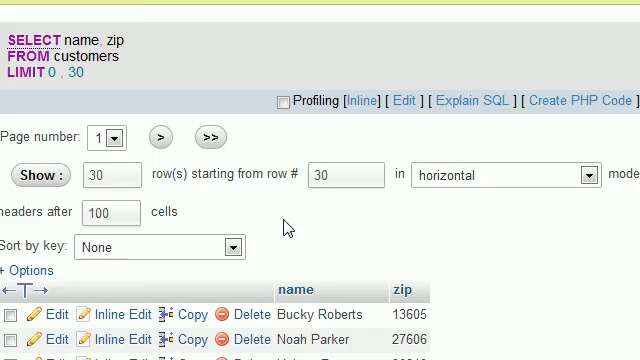
scroll("down", 3)
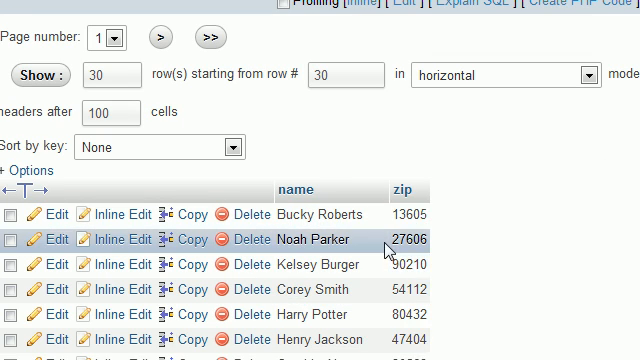
scroll("up", 3)
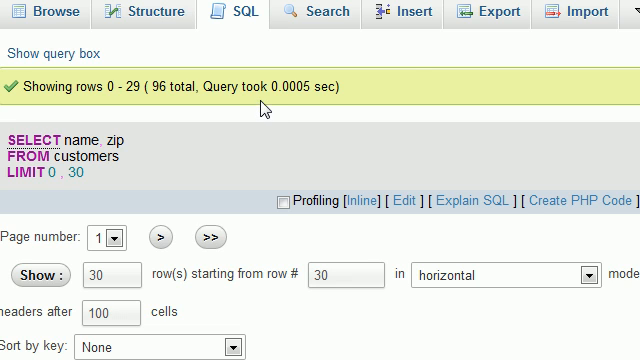
left_click(47, 48)
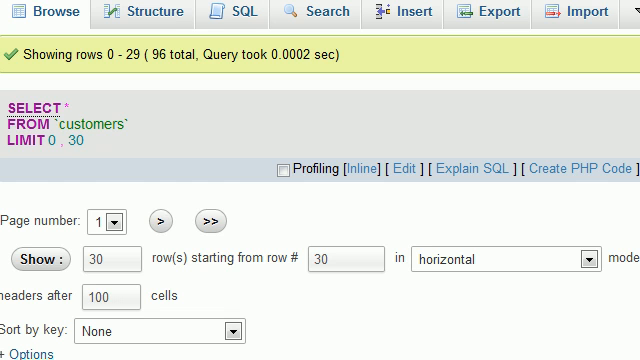
- Review the browsed customer columns, then reopen the SQL box with 'SELECT * FROM `customers` WHERE 1'
scroll("down", 3)
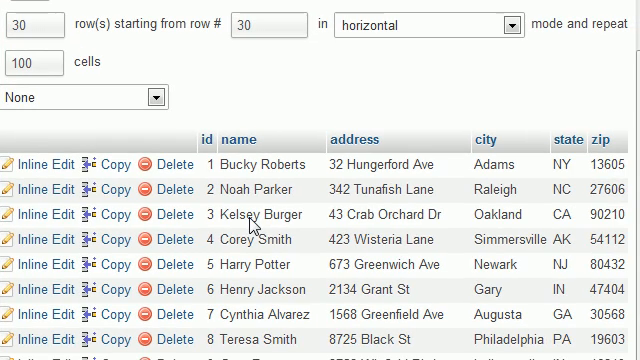
left_click(260, 215)
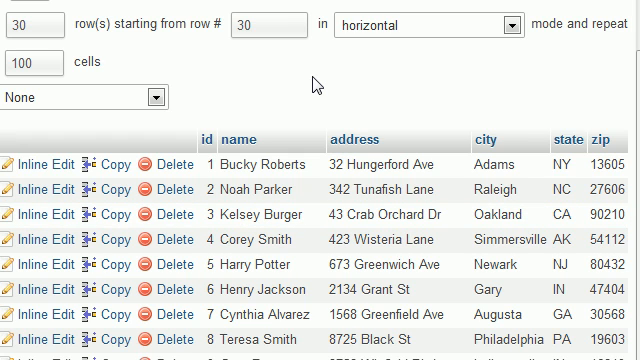
left_click(242, 138)
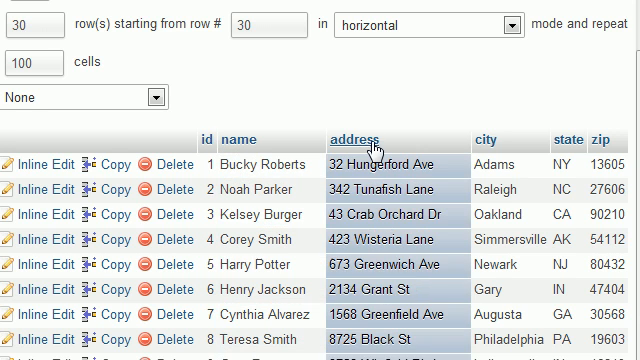
mouse_move(491, 133)
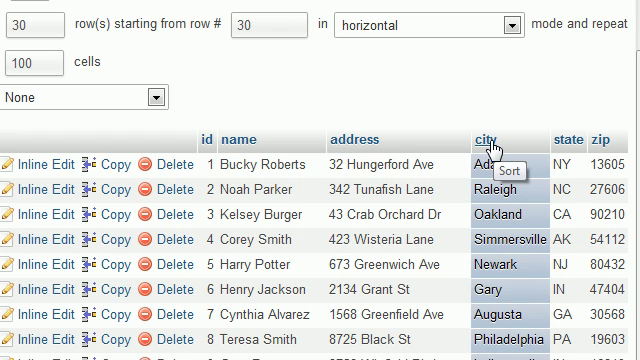
mouse_move(607, 135)
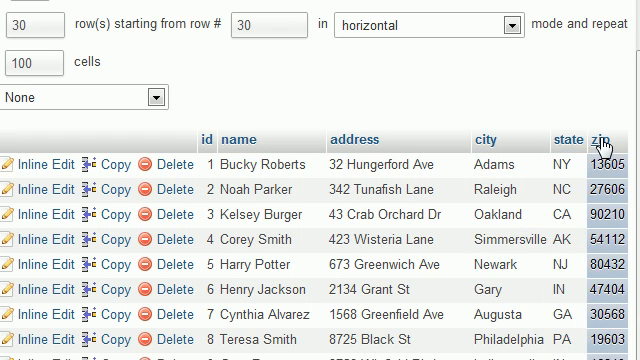
scroll("up", 3)
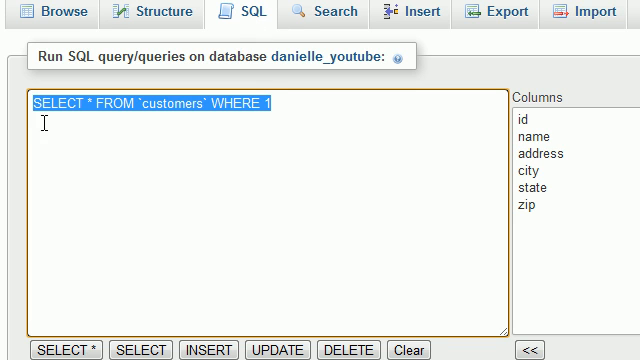
- Retype the query in the SQL box to select from the customers table
type("SELECT name, zip FROM customers")
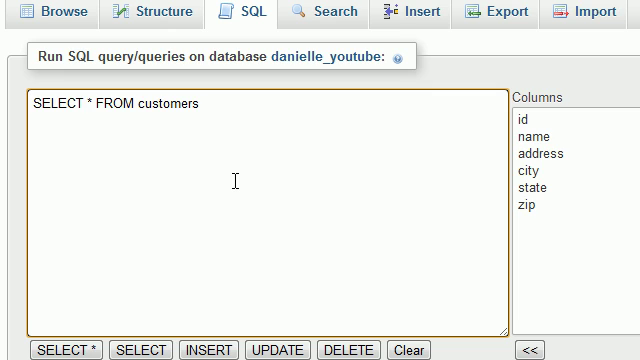
mouse_move(108, 107)
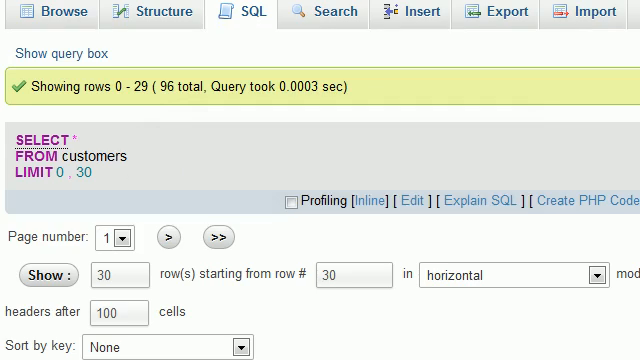
scroll("down", 3)
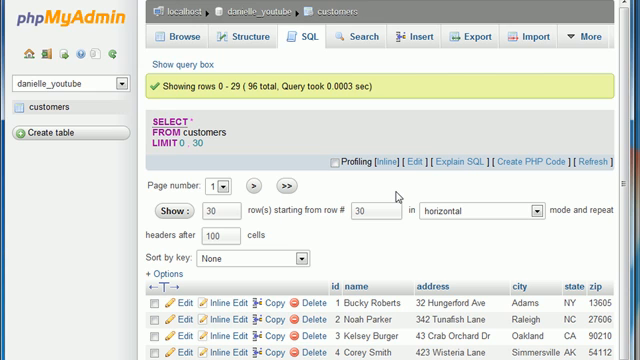
scroll("down", 3)
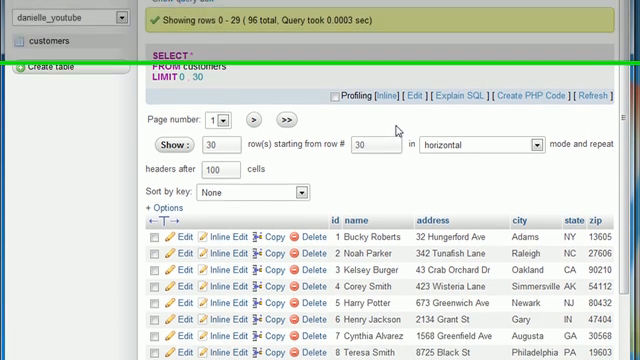
scroll("down", 3)
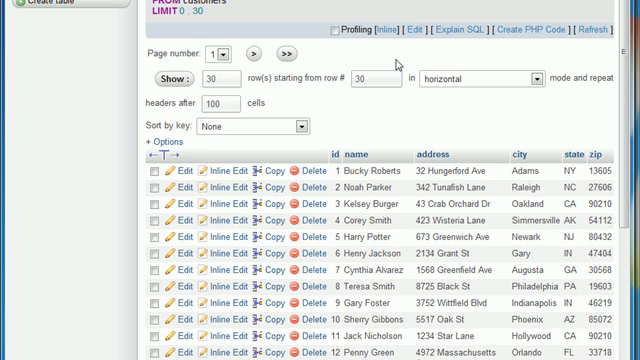
mouse_move(349, 114)
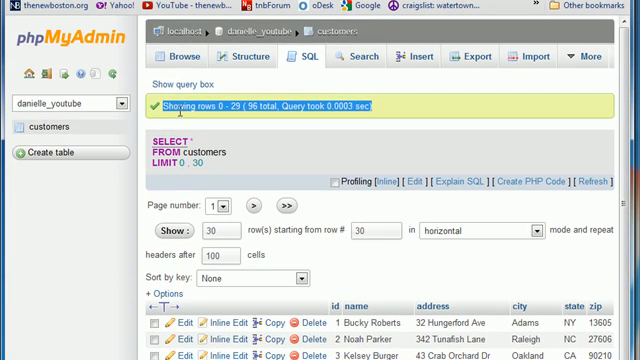
mouse_move(440, 290)
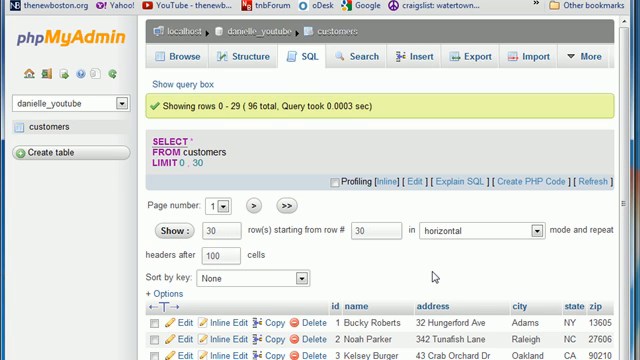
mouse_move(432, 273)
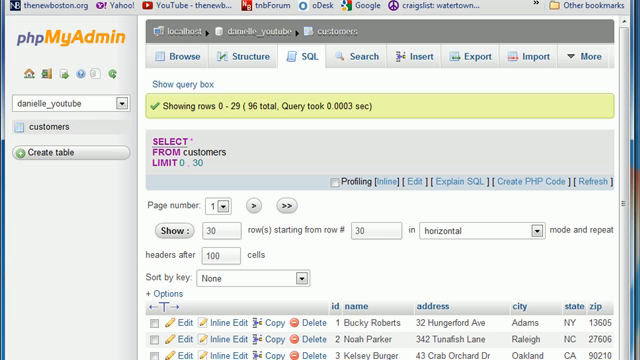
mouse_move(352, 278)
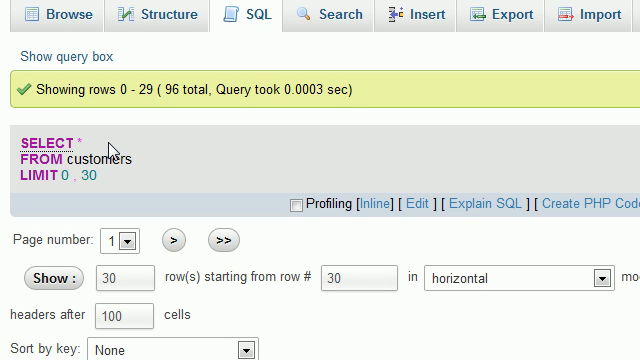
mouse_move(110, 150)
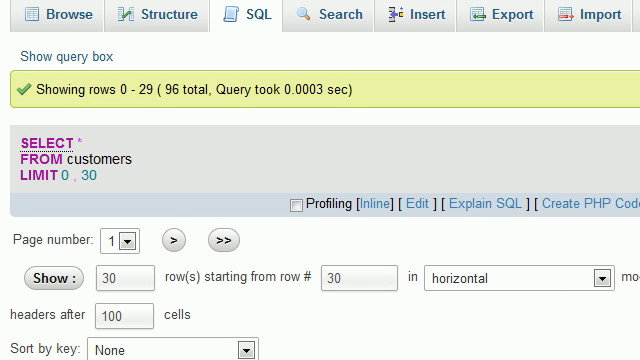